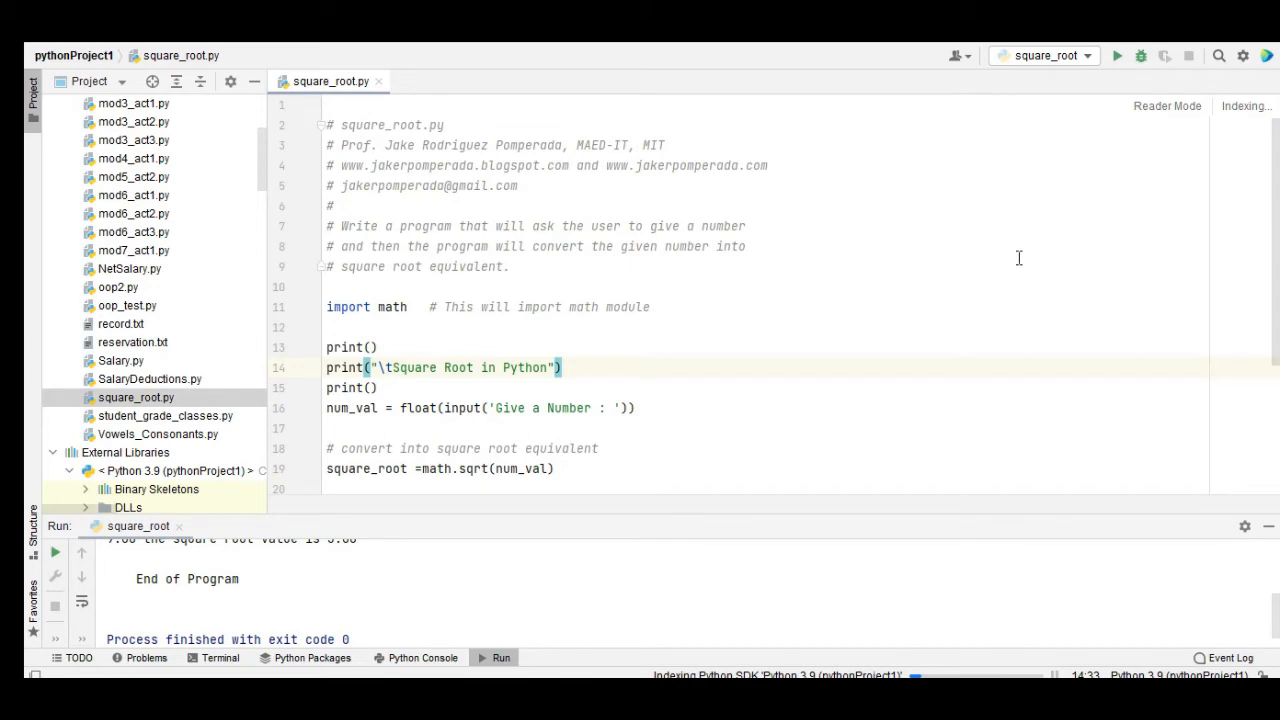
pyautogui.moveTo(756, 408)
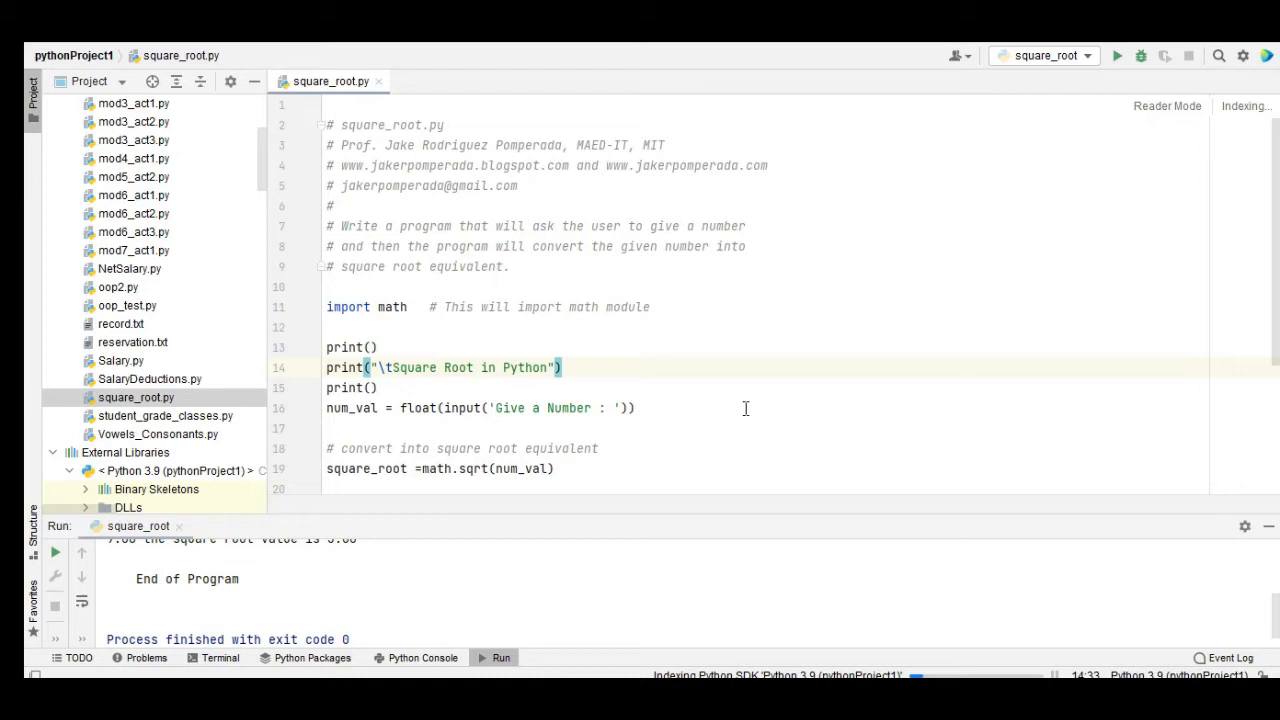
pyautogui.moveTo(705, 331)
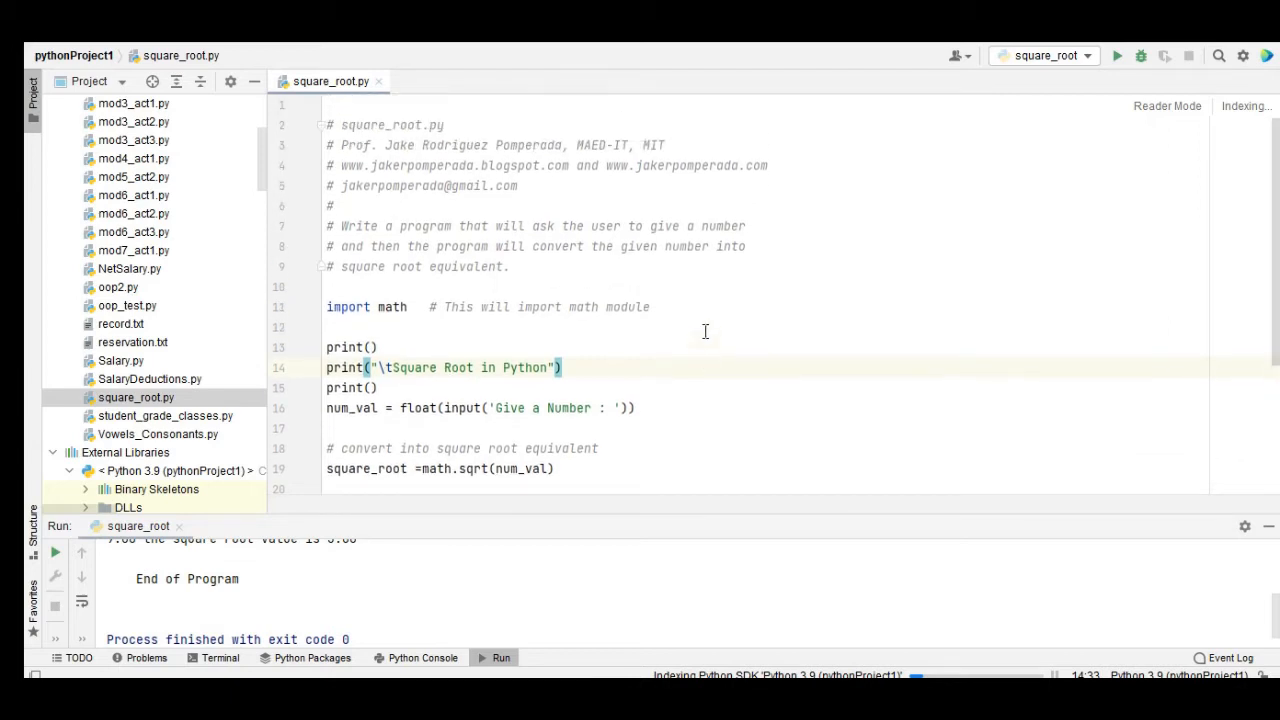
pyautogui.moveTo(555, 182)
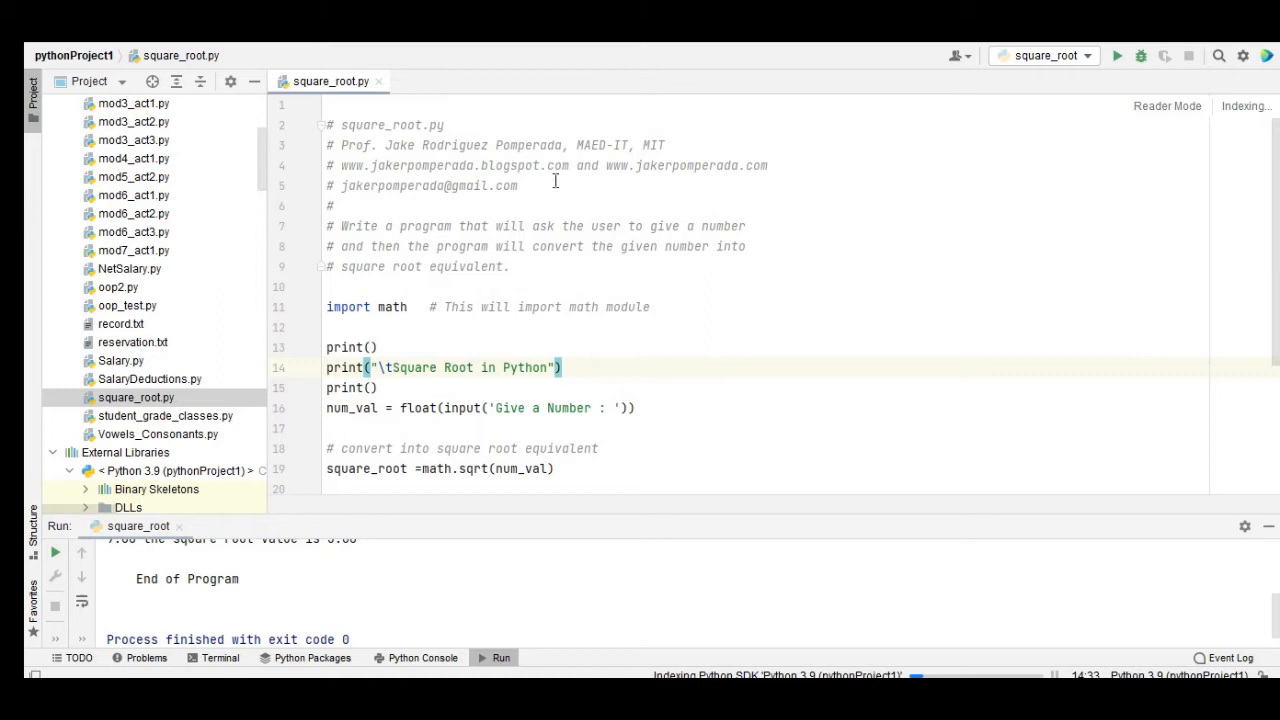
pyautogui.moveTo(543, 267)
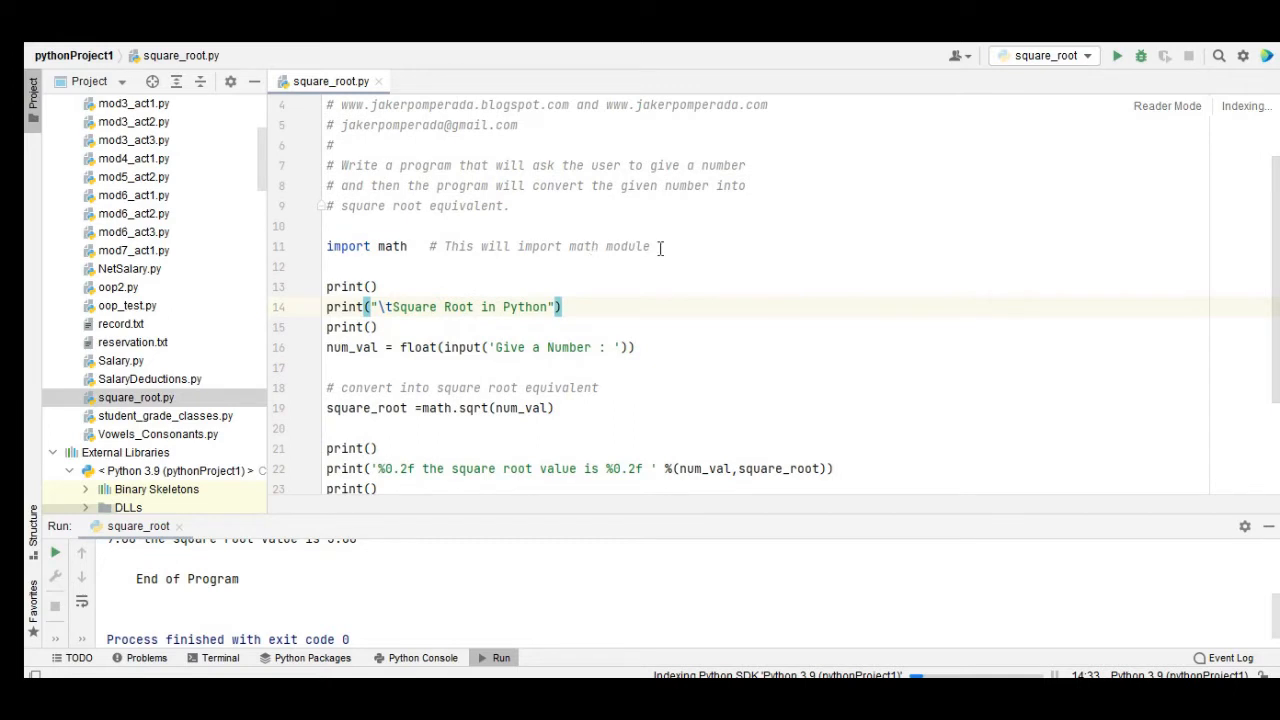
# Highlight the import math statement and review the conversion lines in square_root.py.
pyautogui.moveTo(448, 246); pyautogui.dragTo(648, 246)
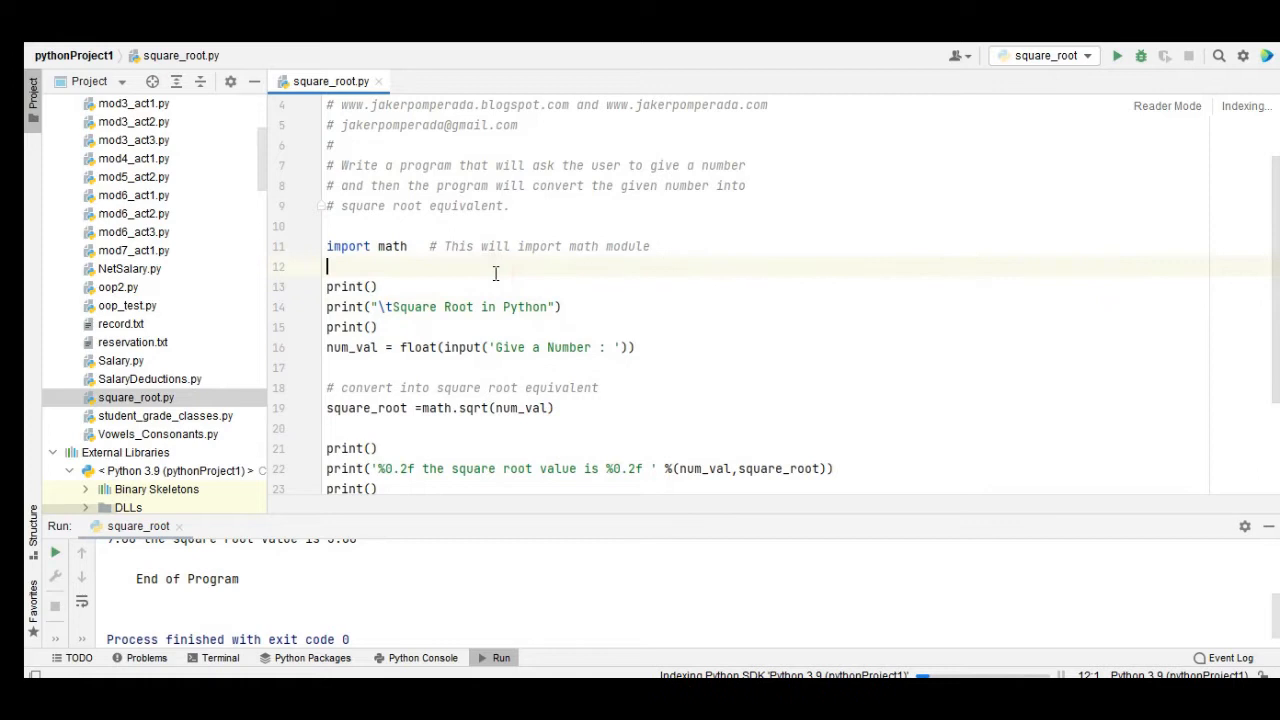
pyautogui.doubleClick(366, 246)
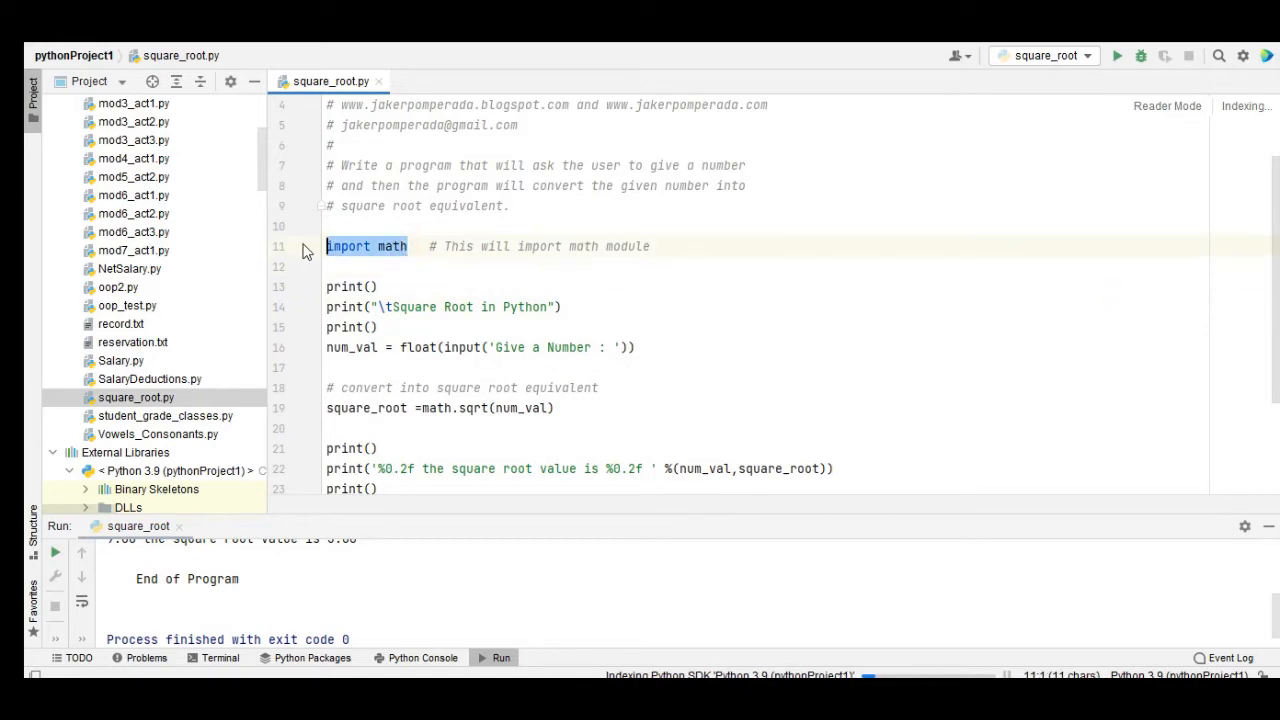
pyautogui.moveTo(585, 296)
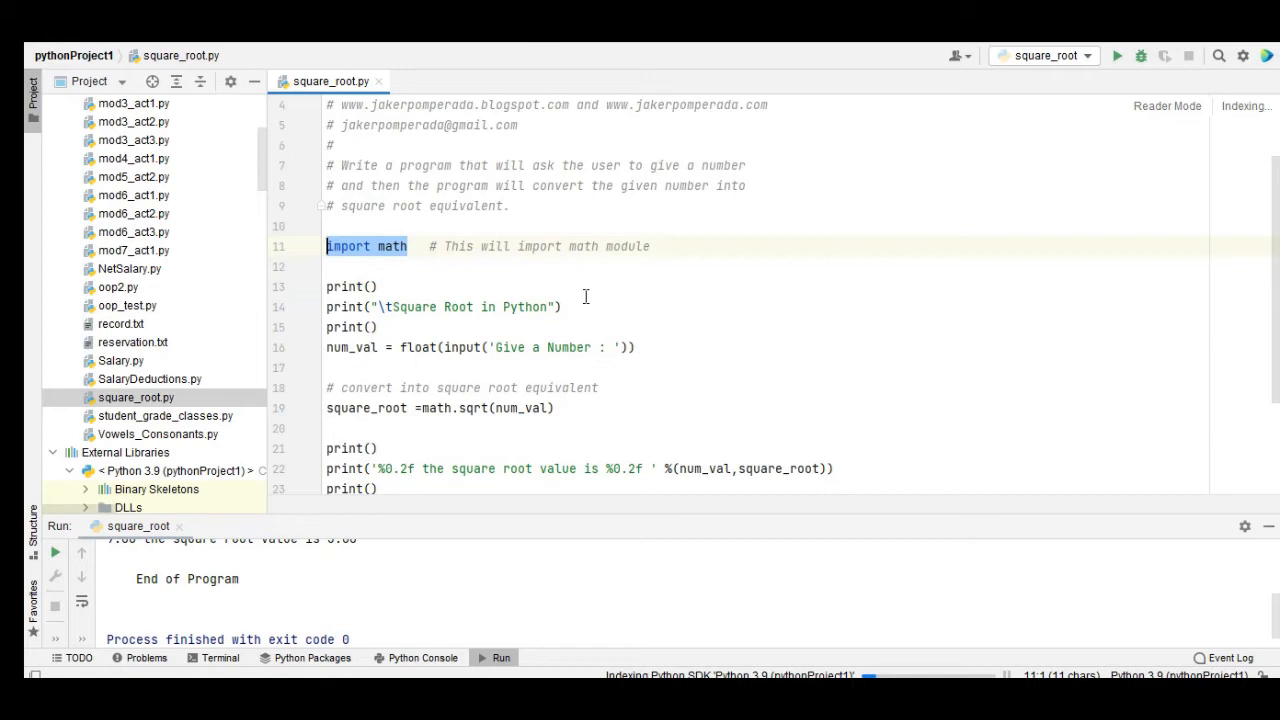
pyautogui.scroll(-3)
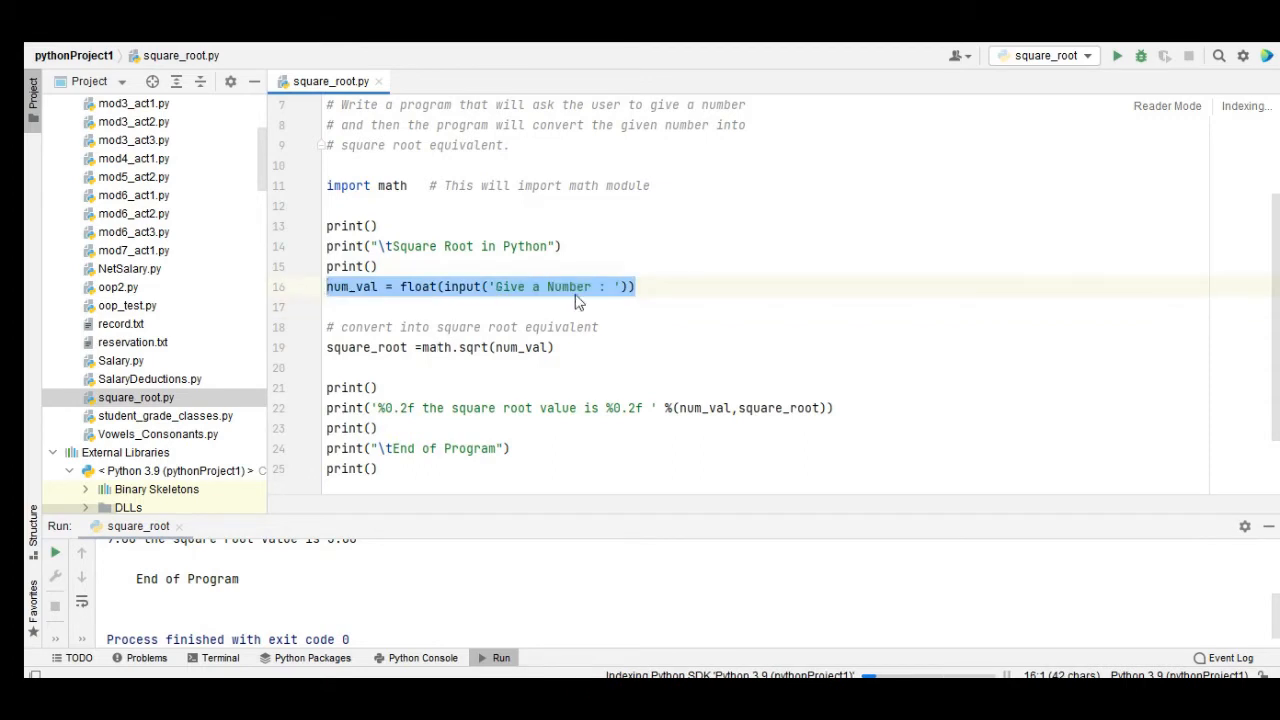
pyautogui.moveTo(388, 302)
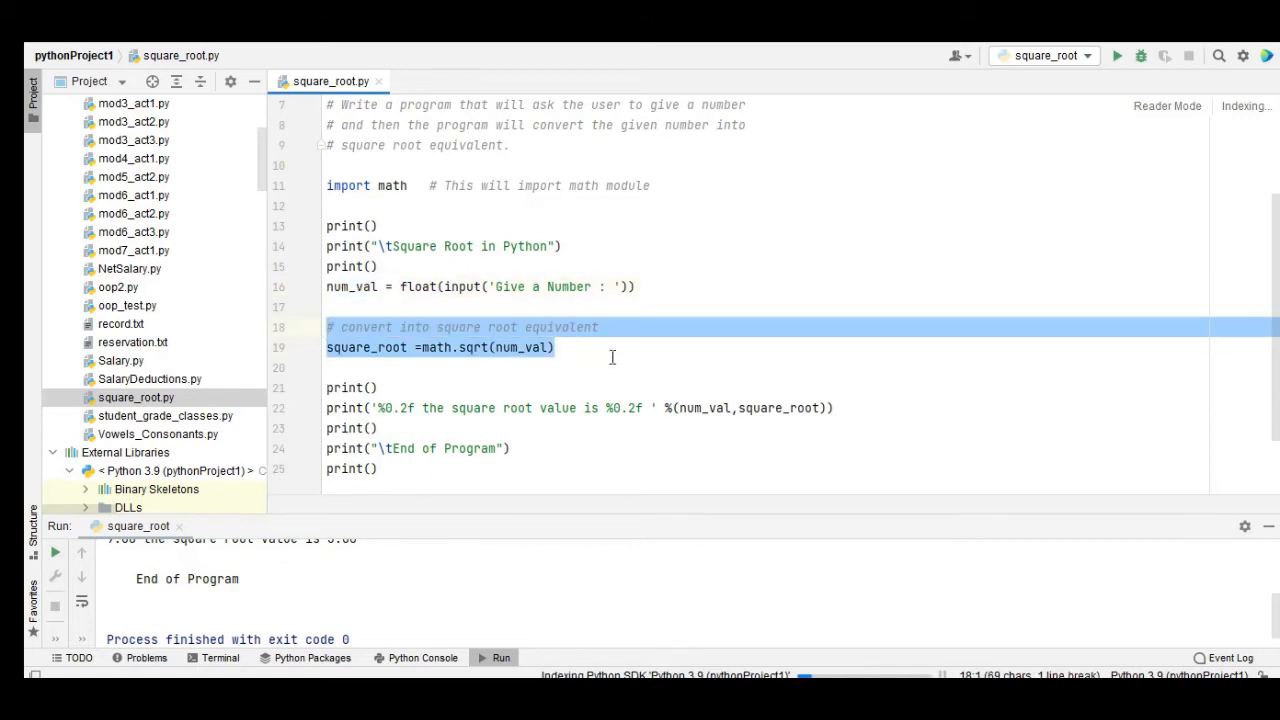
pyautogui.click(556, 347)
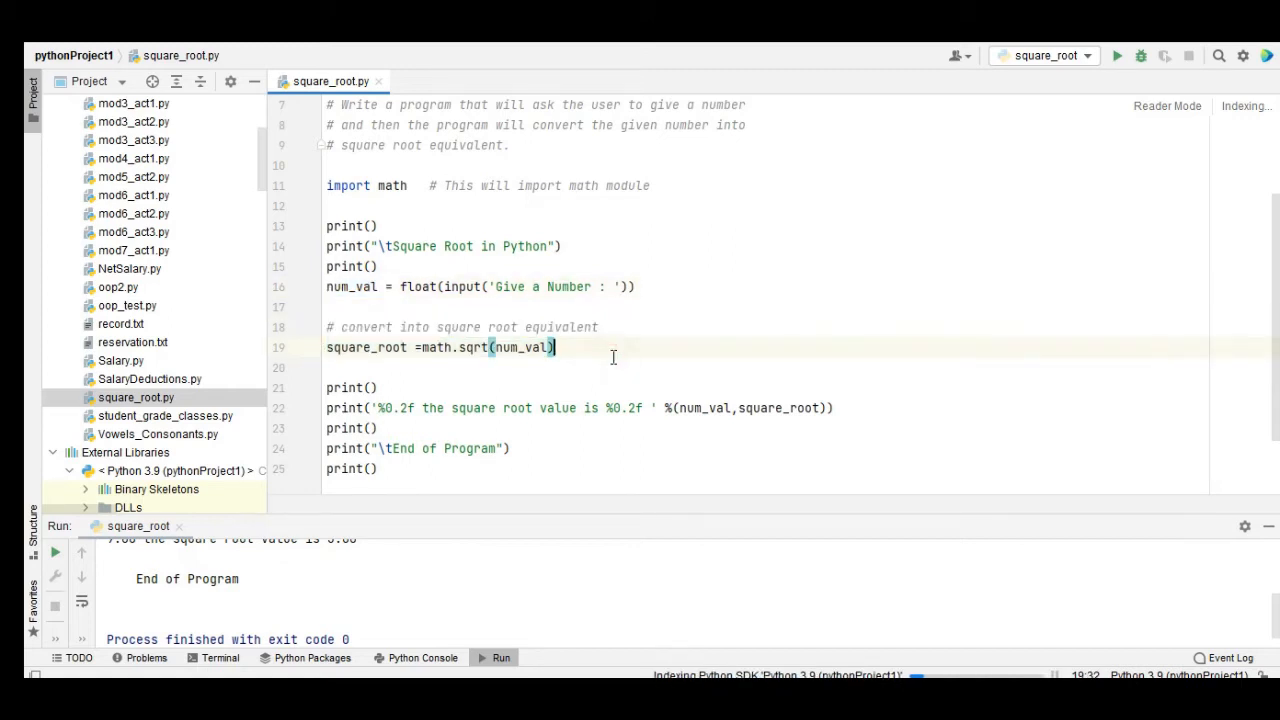
pyautogui.click(420, 347)
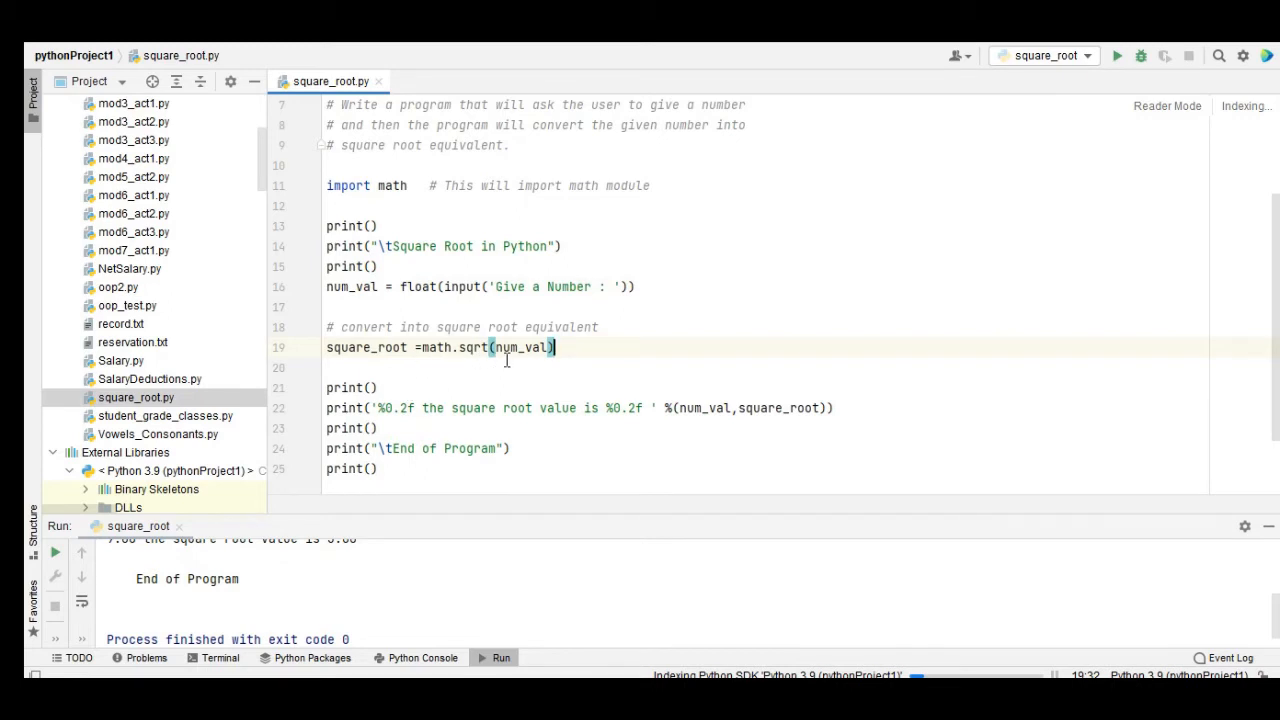
pyautogui.moveTo(590, 347)
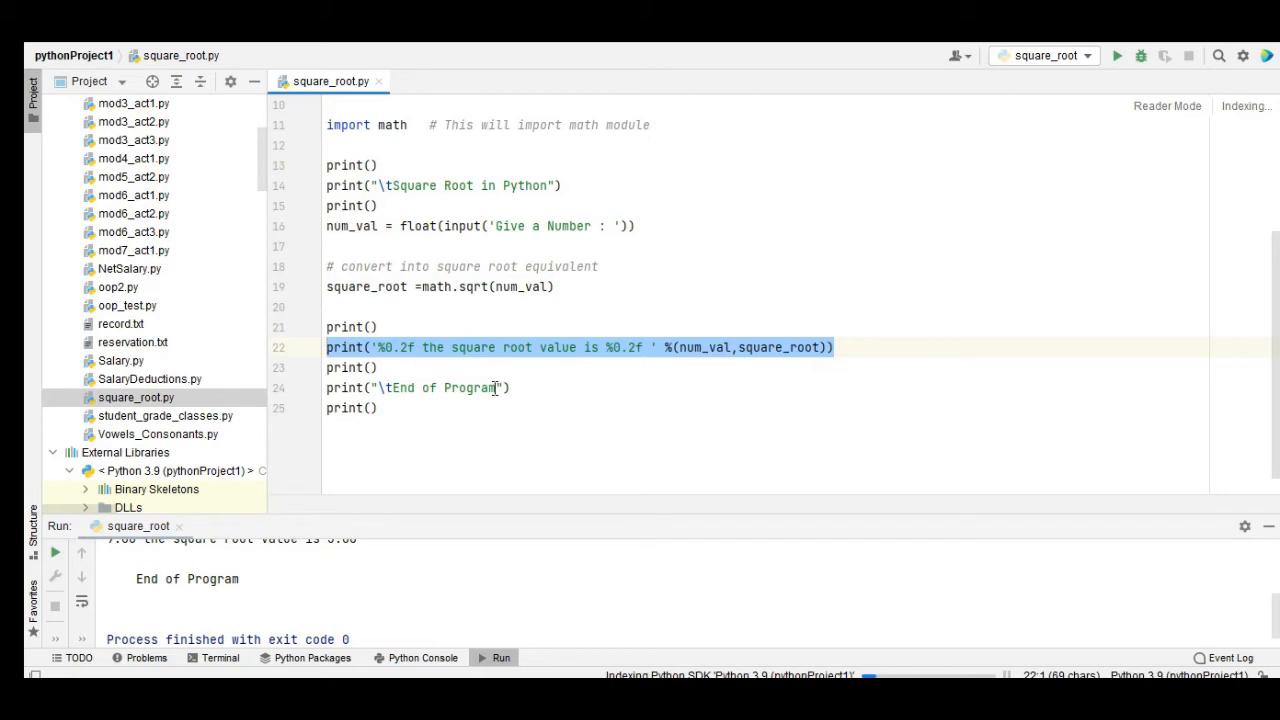
pyautogui.moveTo(589, 388)
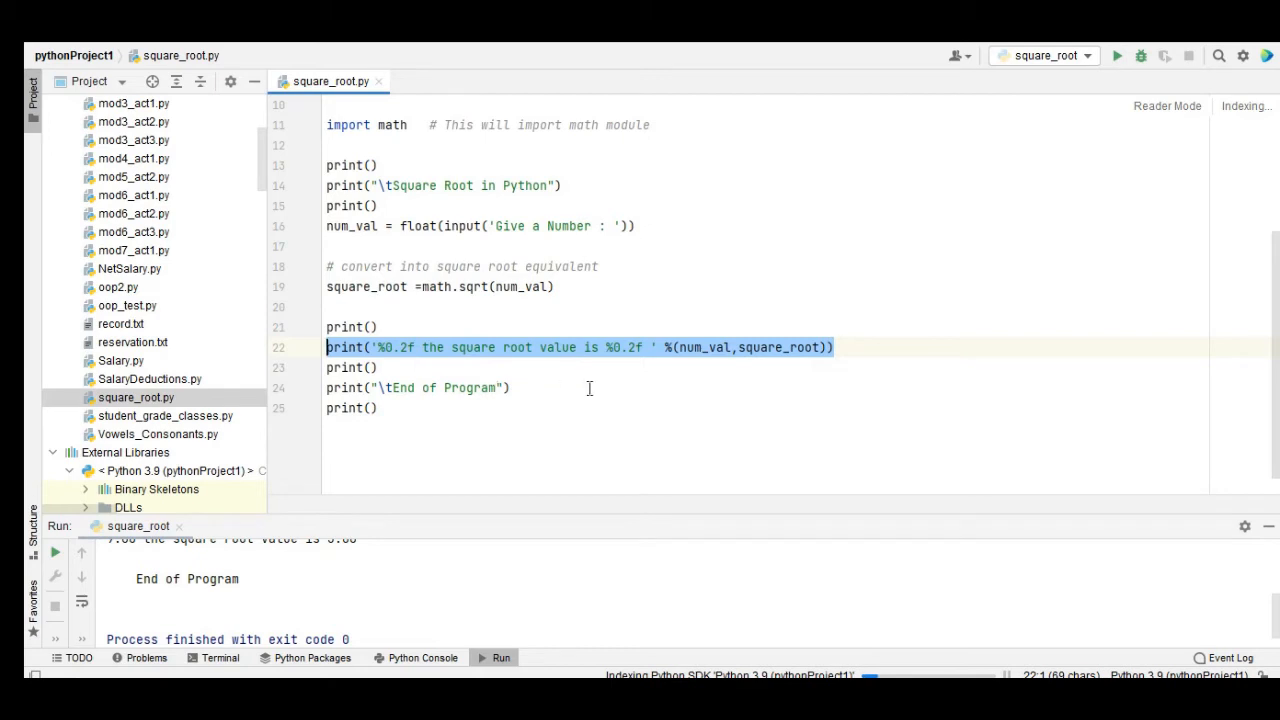
pyautogui.moveTo(705, 368)
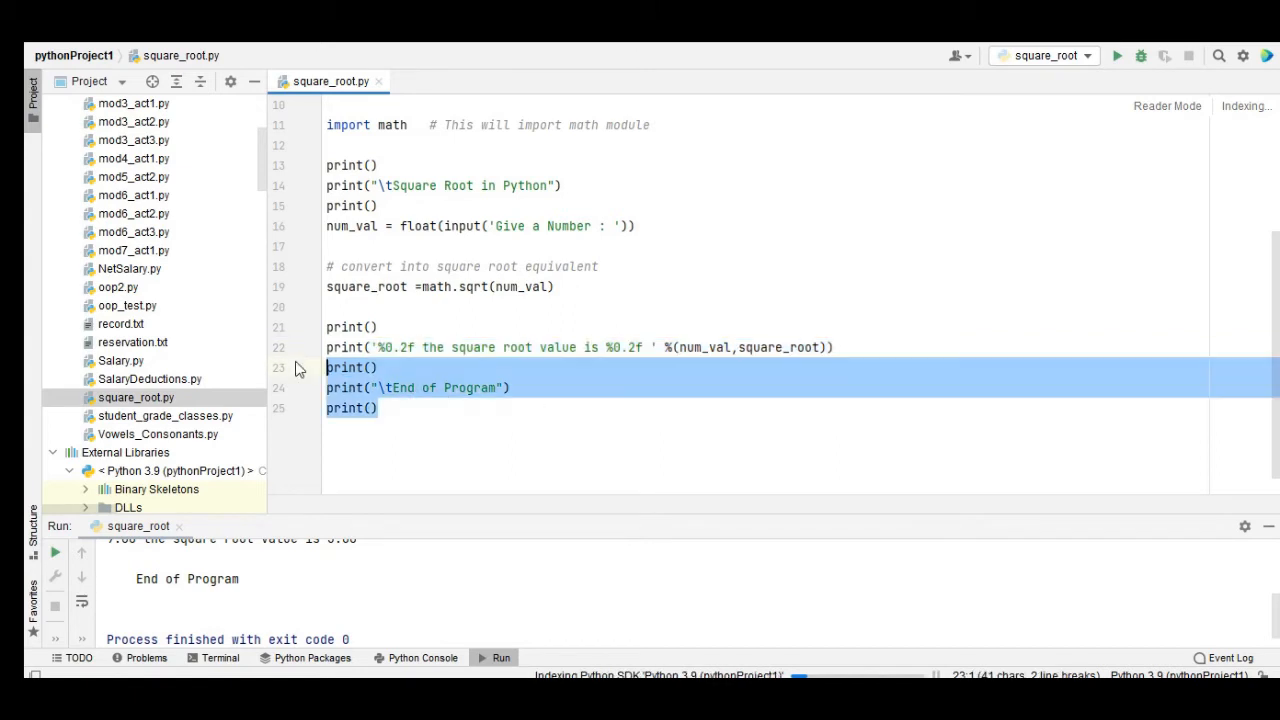
pyautogui.moveTo(567, 425)
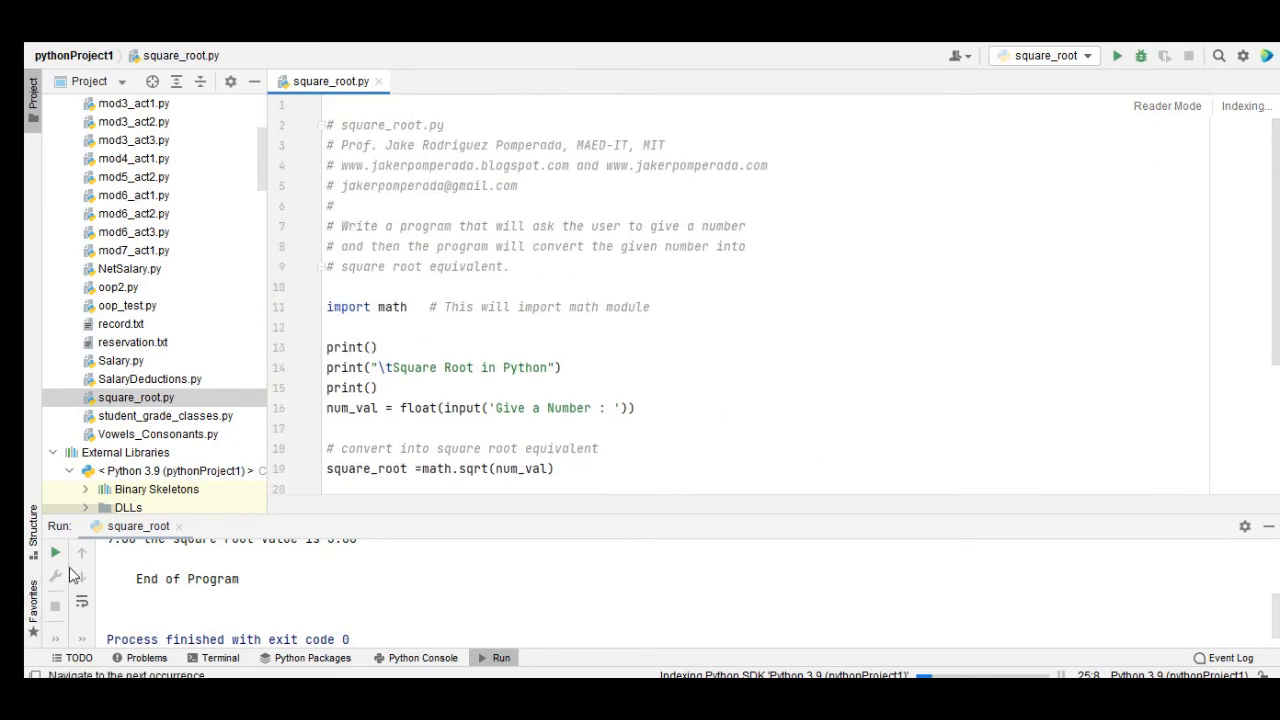
# Run square_root.py with input 36, printing a square root of 6.00.
pyautogui.click(1117, 55)
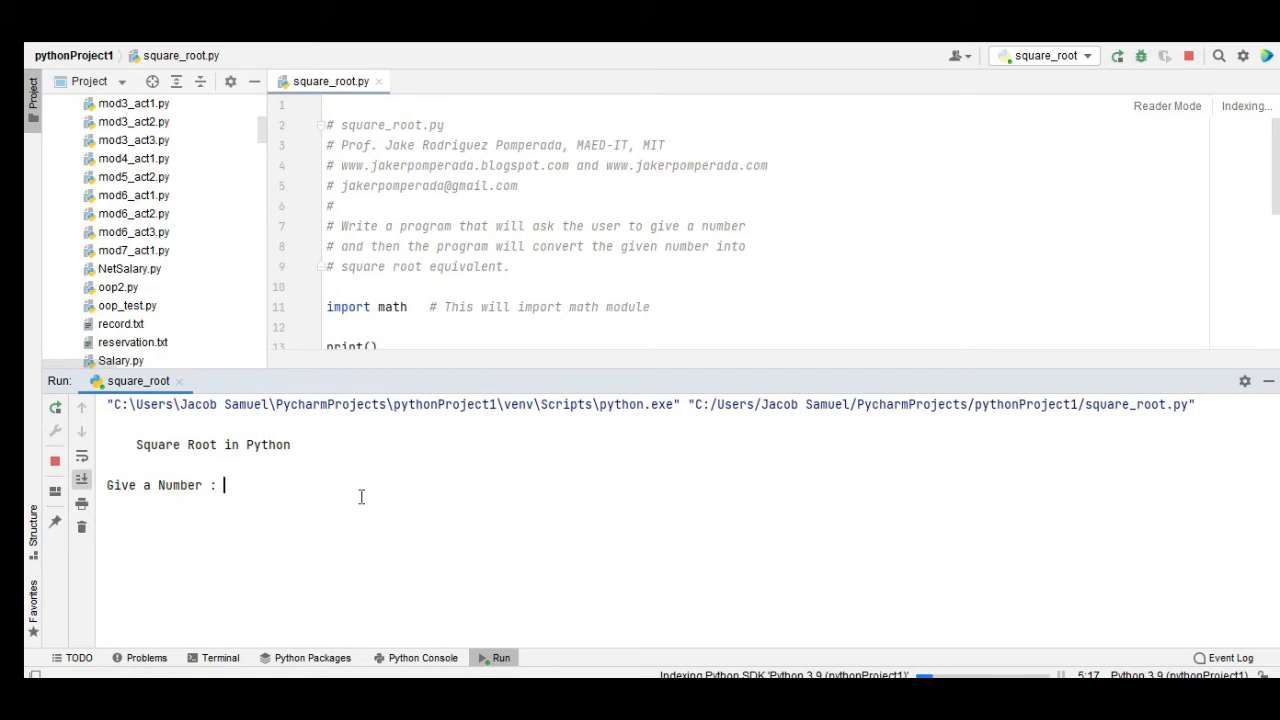
pyautogui.write('36')
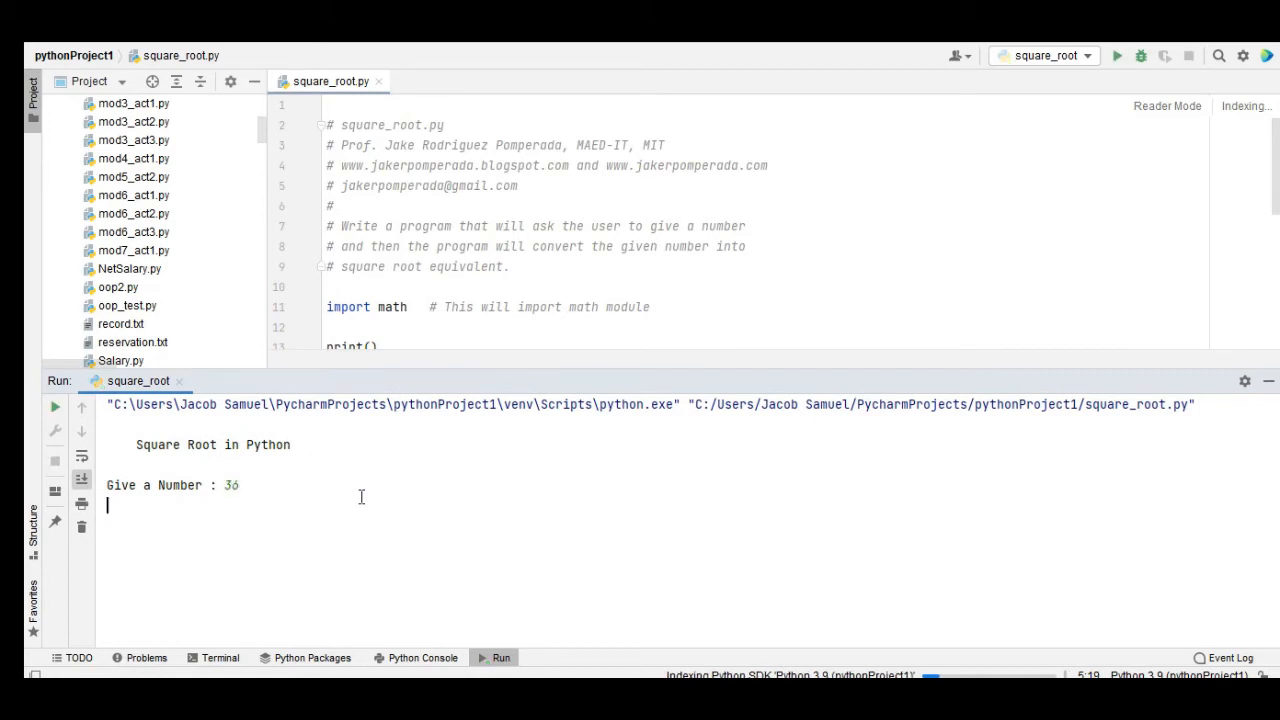
pyautogui.press('enter')
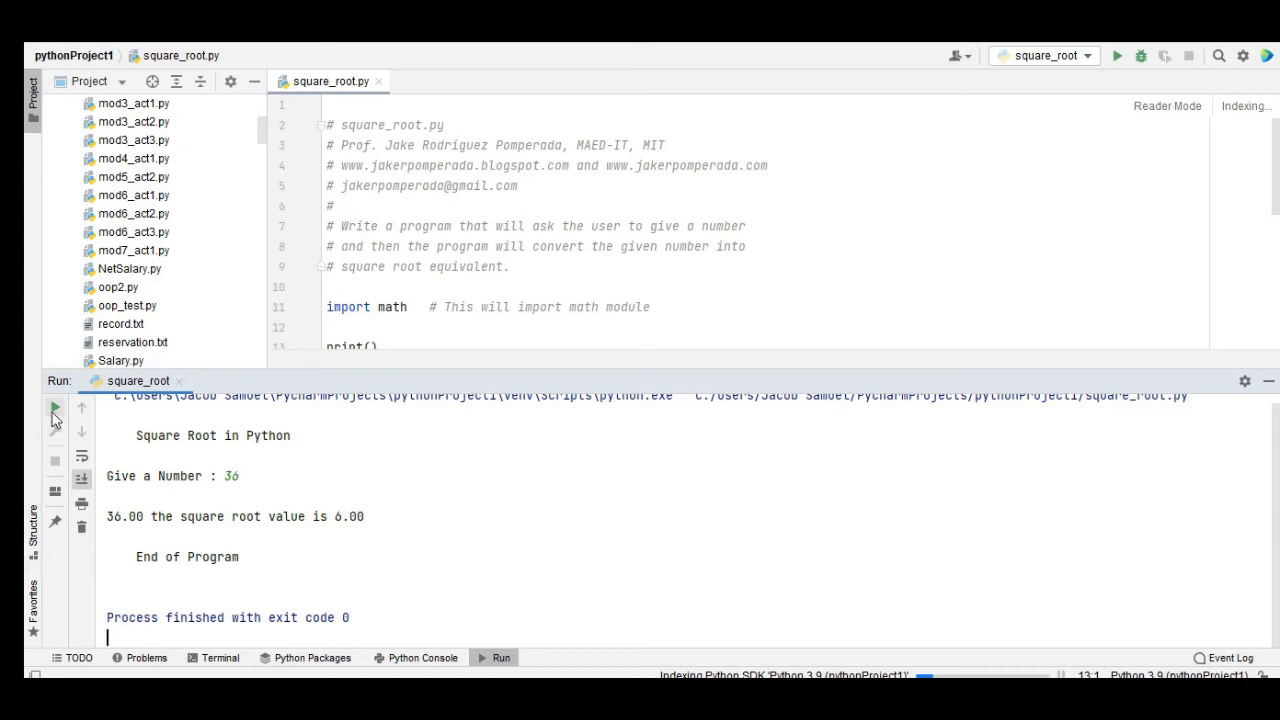
pyautogui.click(55, 410)
pyautogui.write('9')
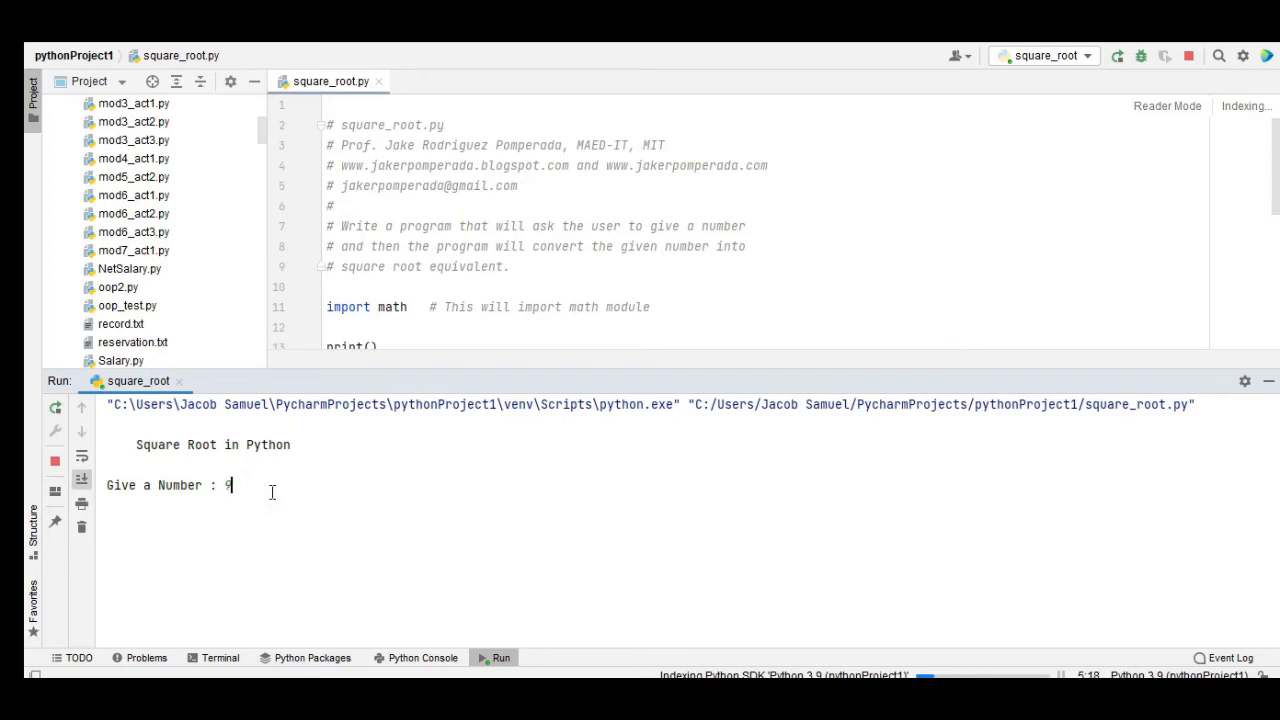
# Clear the mistyped entry and submit 144, printing a square root of 12.00.
pyautogui.press('enter')
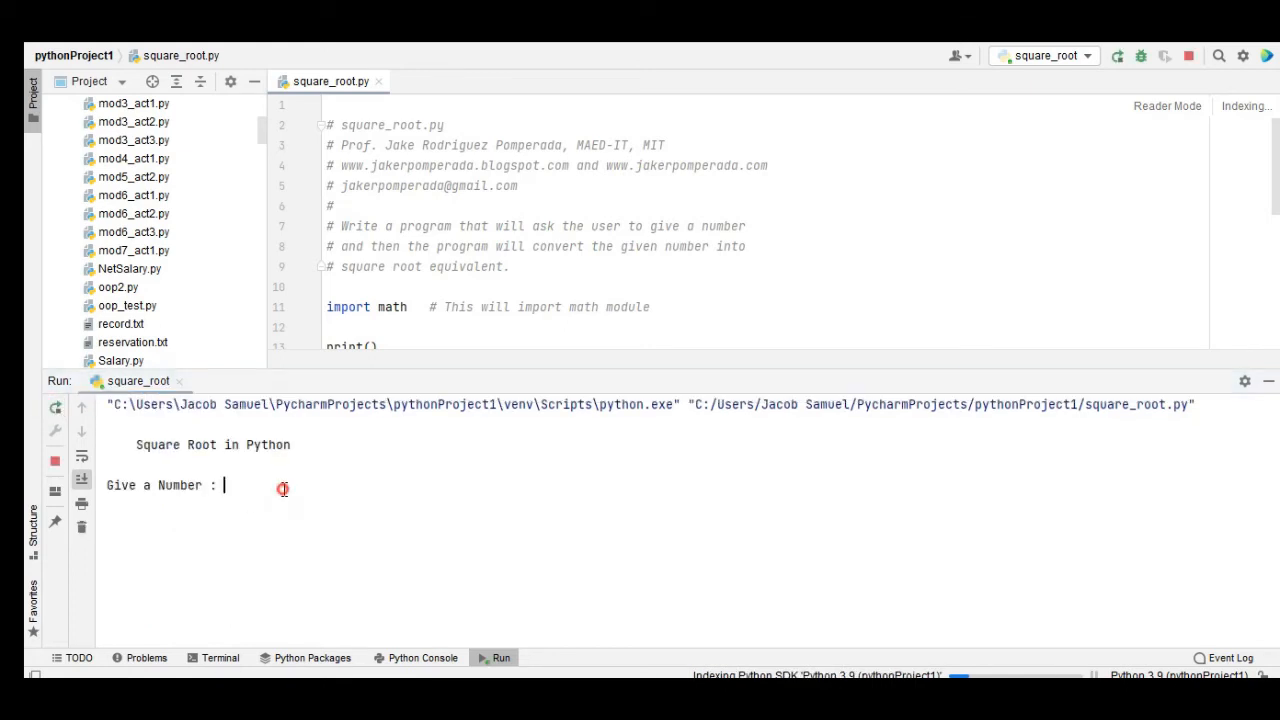
pyautogui.write('144')
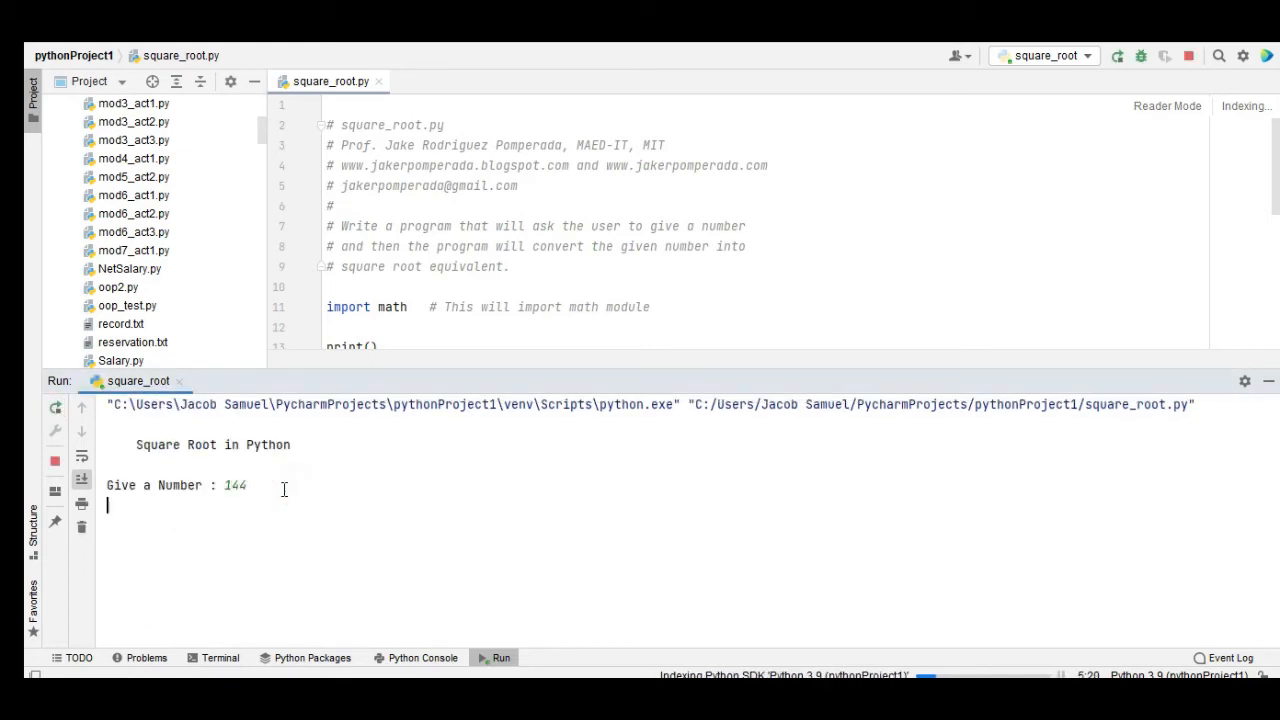
pyautogui.press('enter')
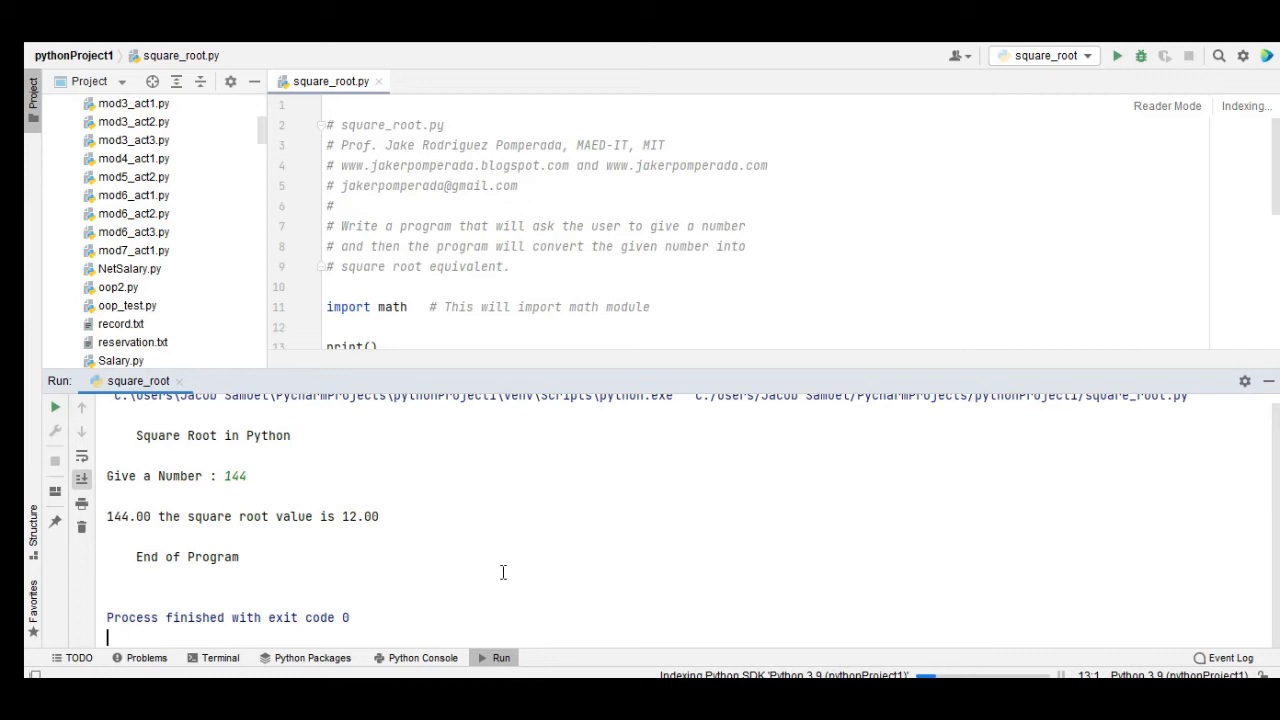
pyautogui.moveTo(88, 457)
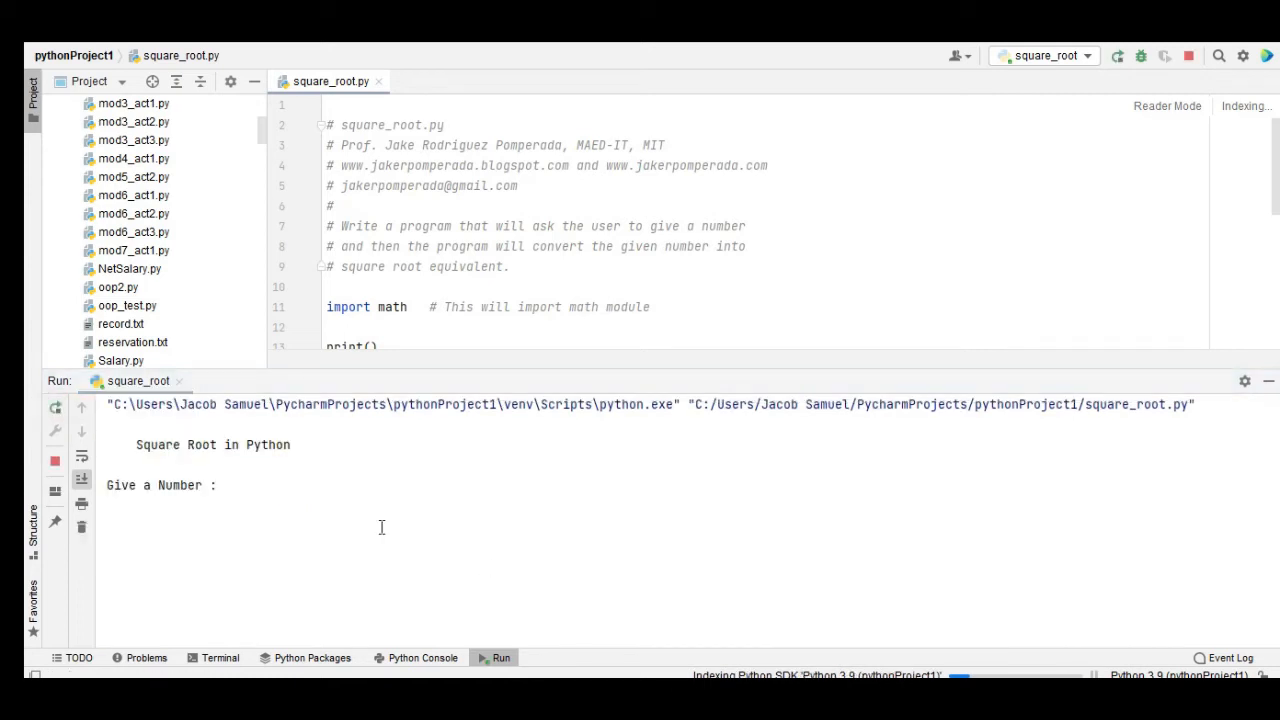
# Submit 10 as the number for the third run of square_root.py.
pyautogui.write('10')
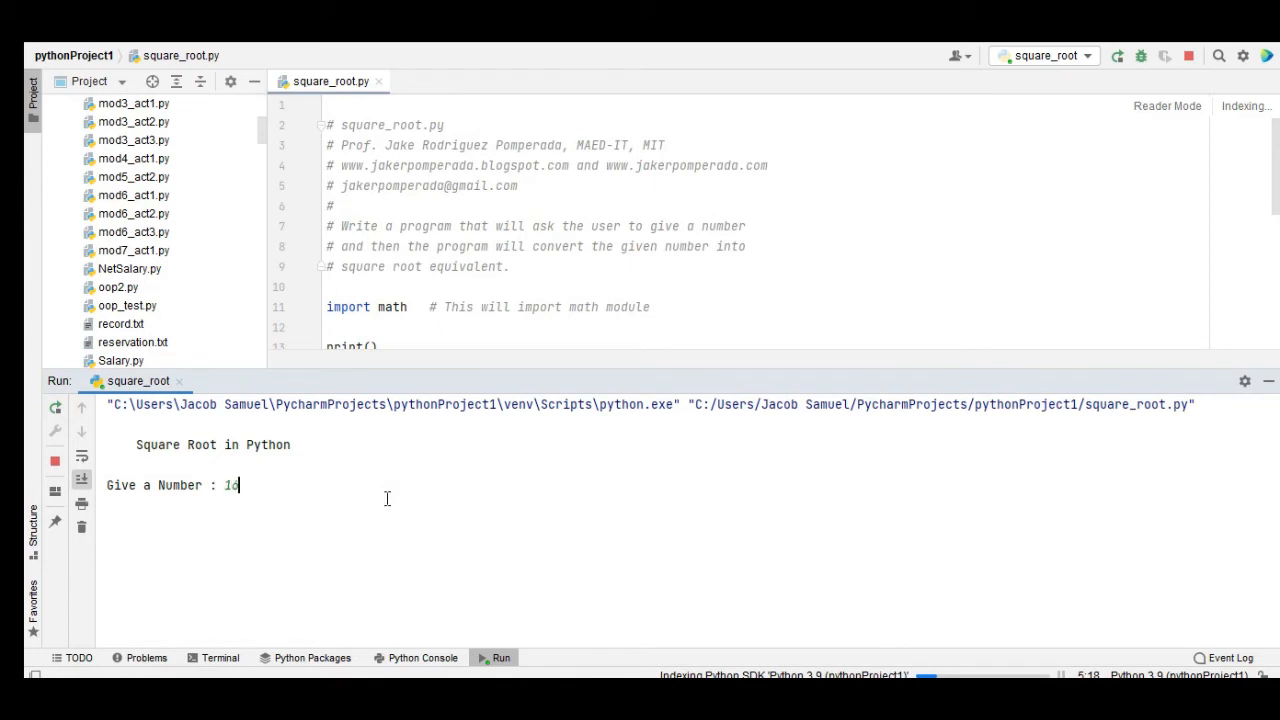
pyautogui.press('enter')
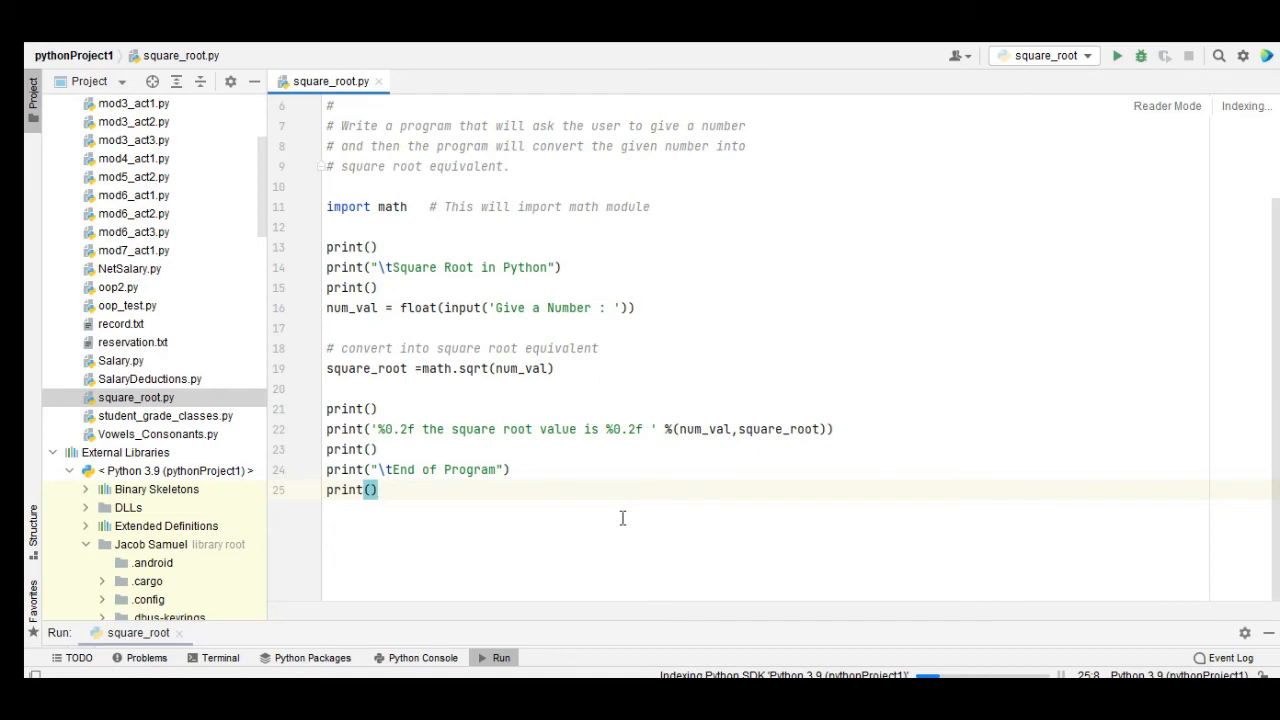
pyautogui.scroll(3)
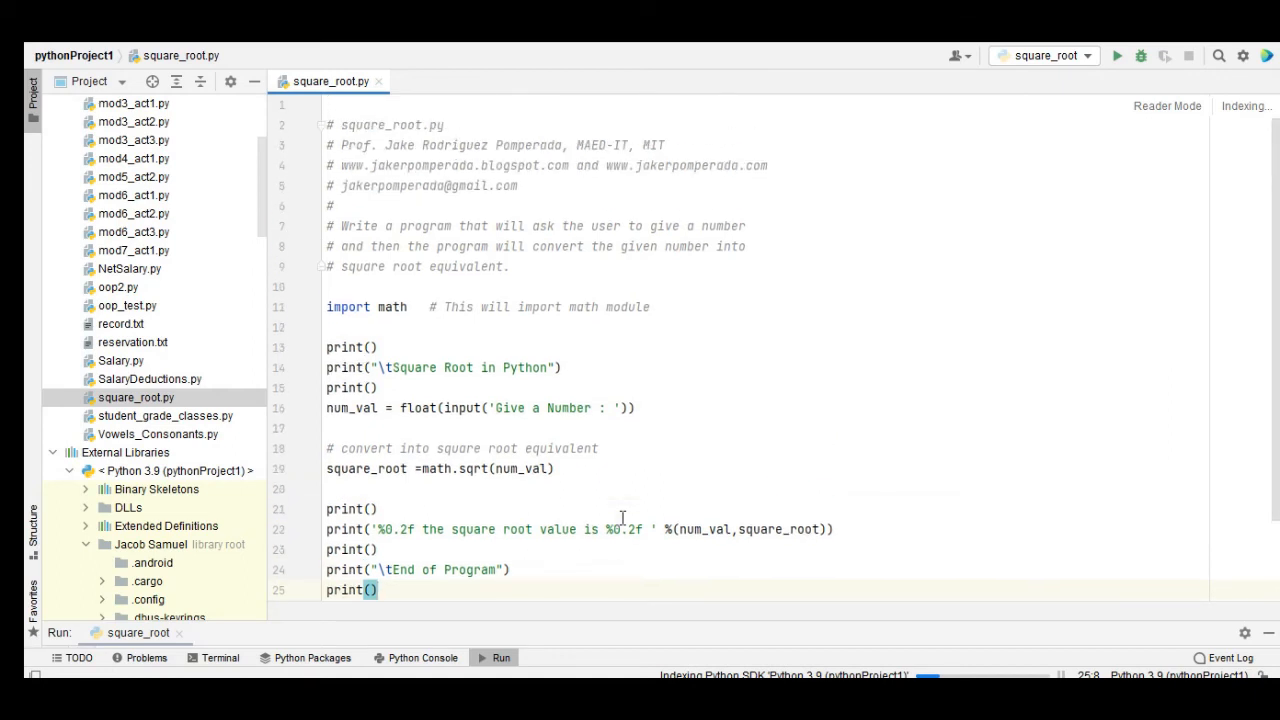
pyautogui.scroll(-3)
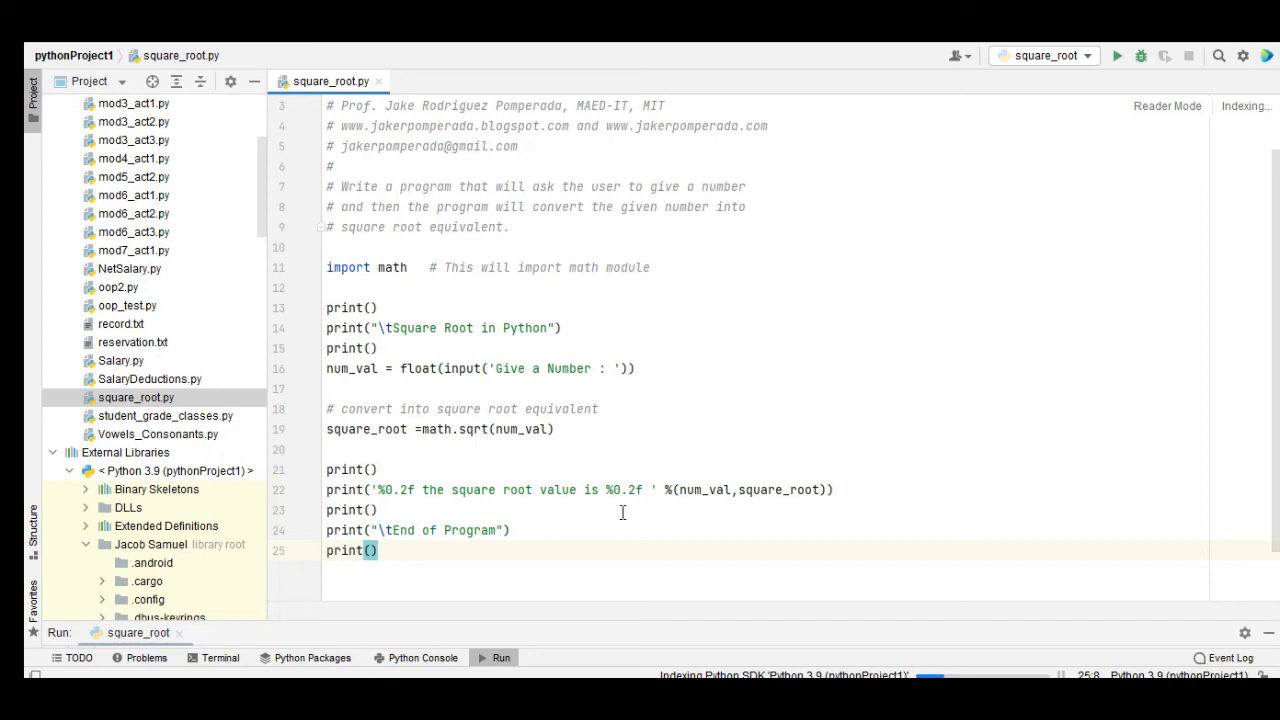
pyautogui.moveTo(616, 570)
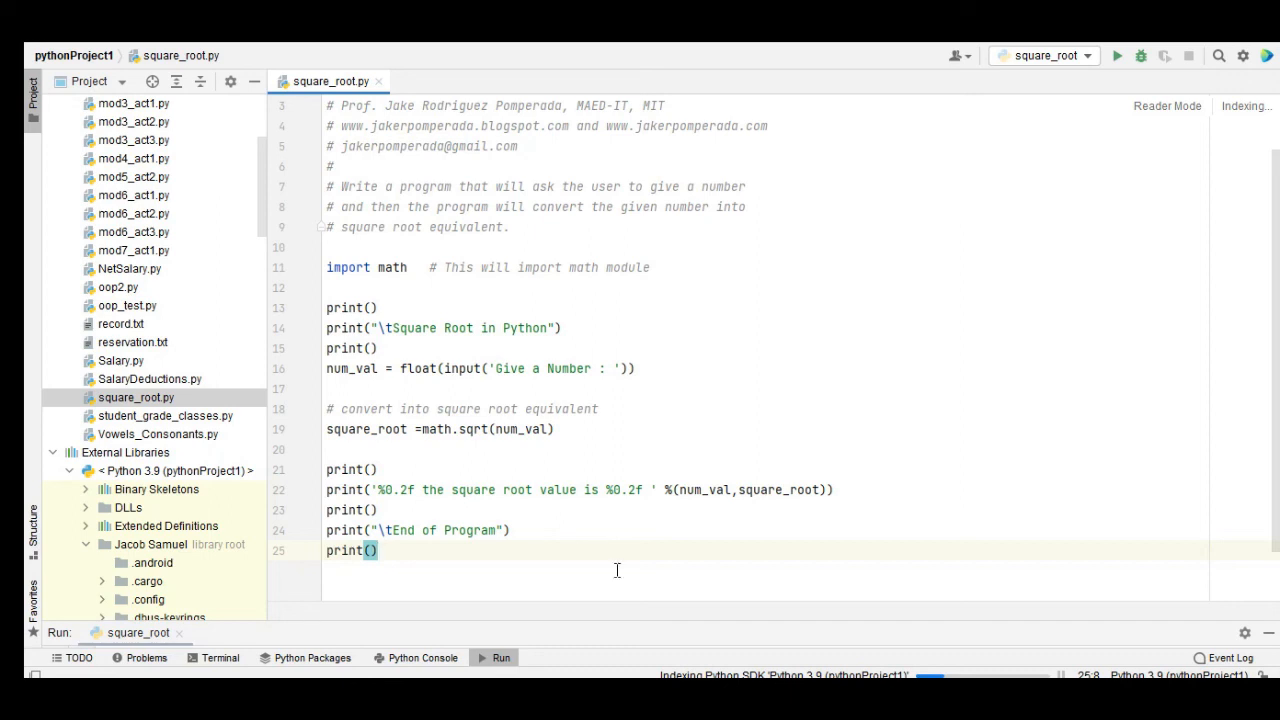